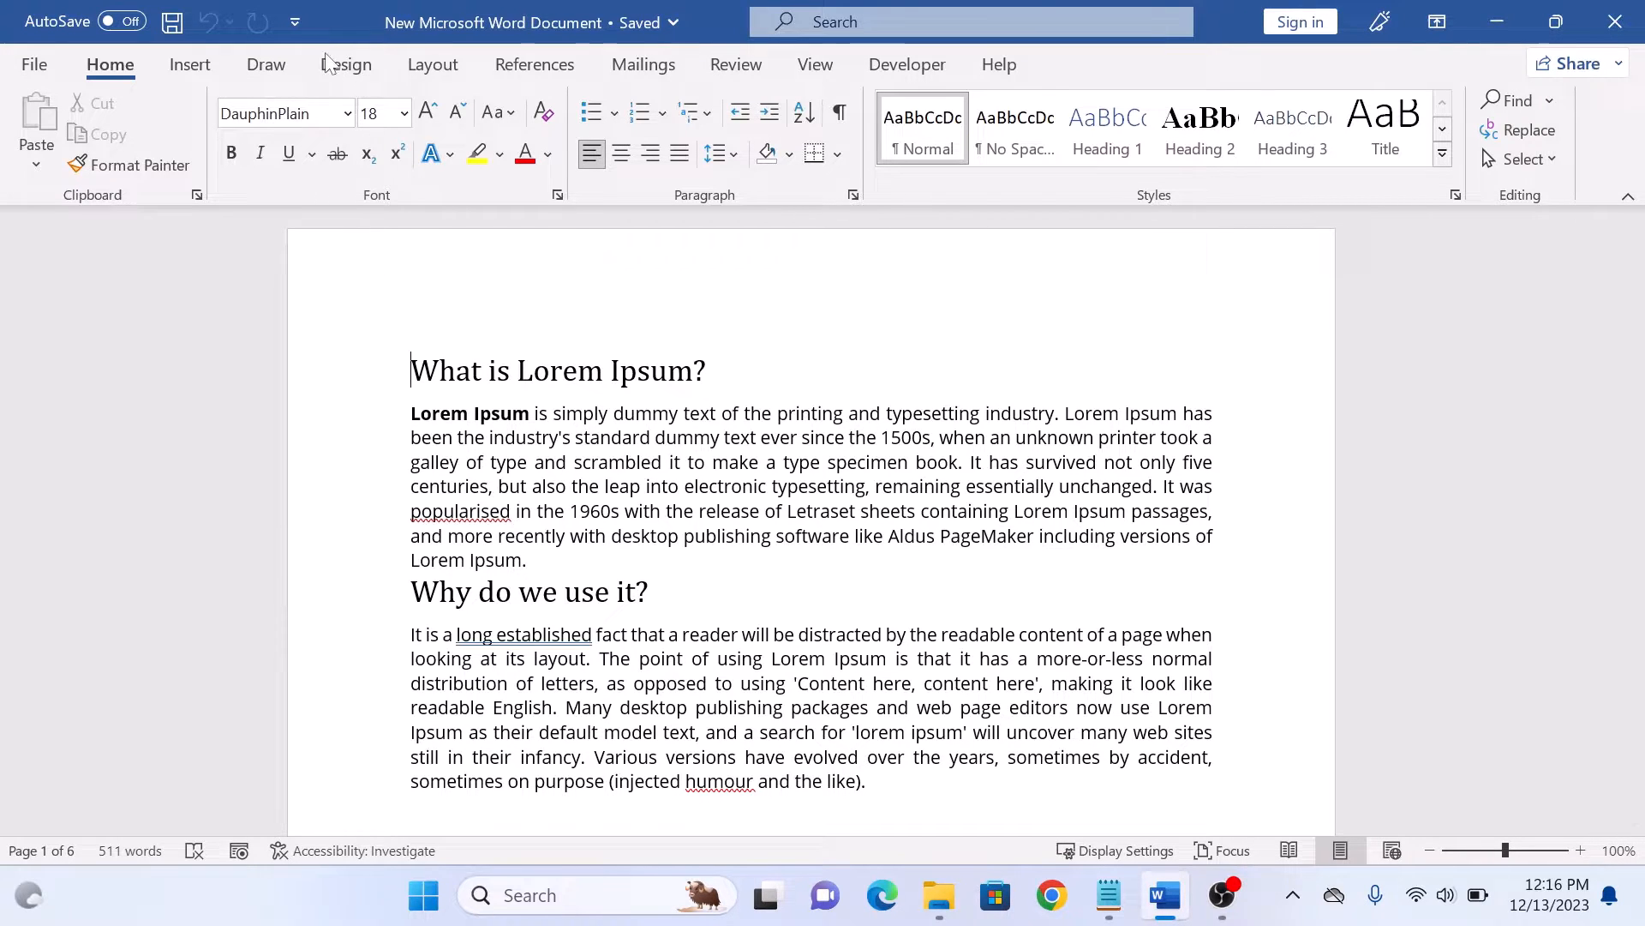
Switch the ribbon to the Design tab to reach page background options
left_click(345, 64)
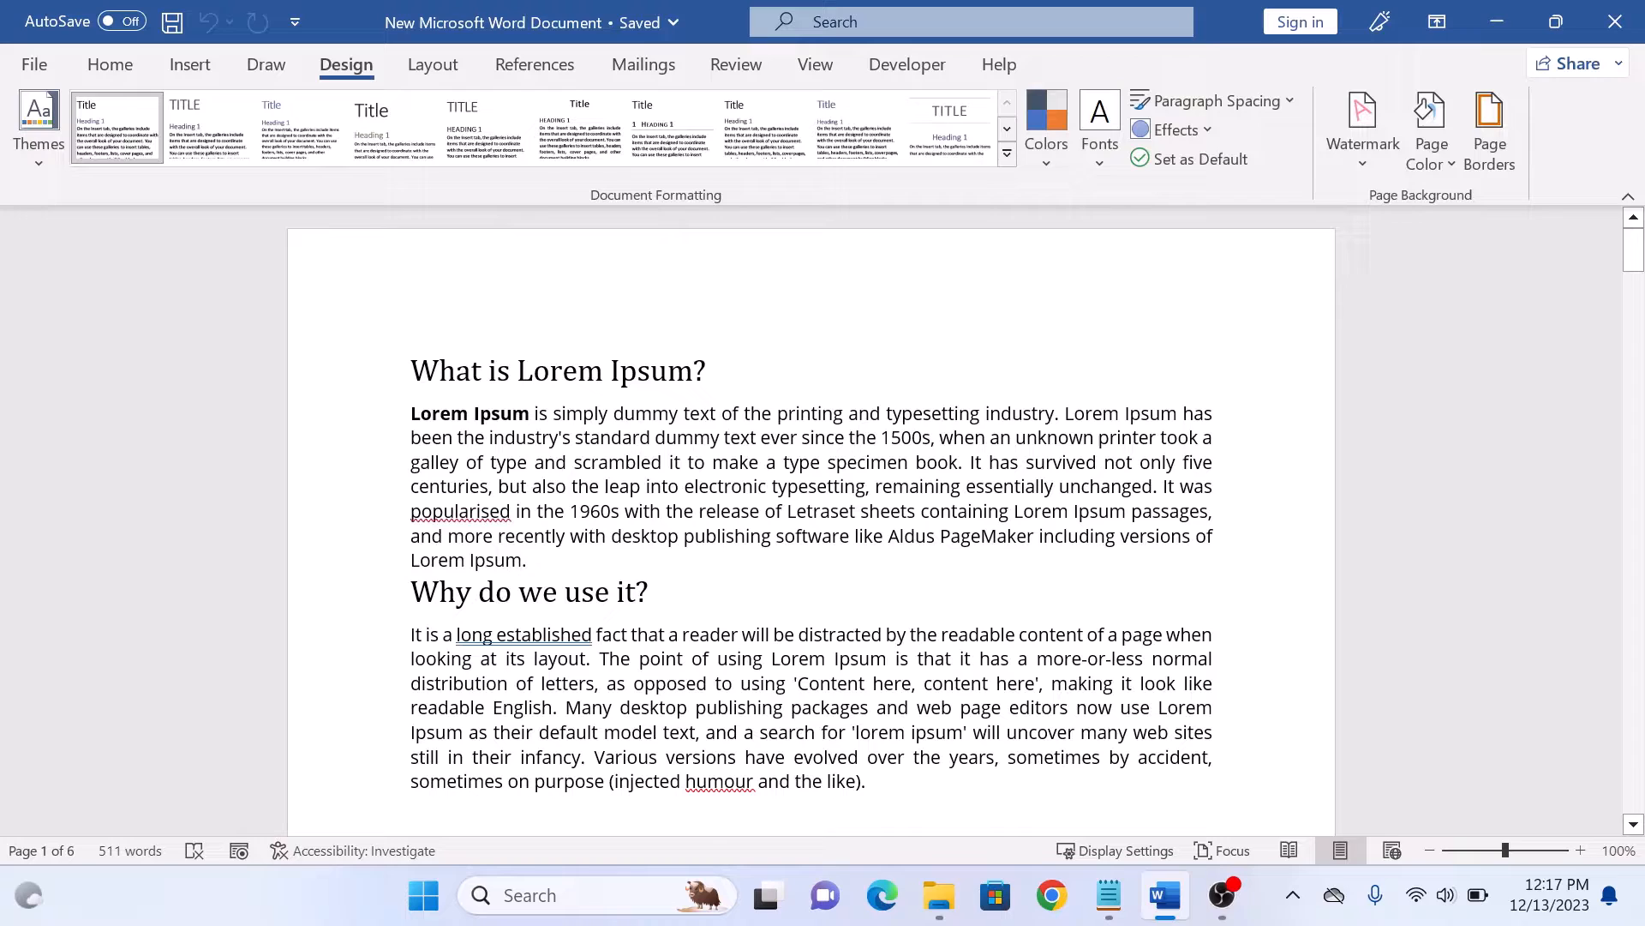
In the Page Borders dialog, choose the Box border setting
left_click(1488, 126)
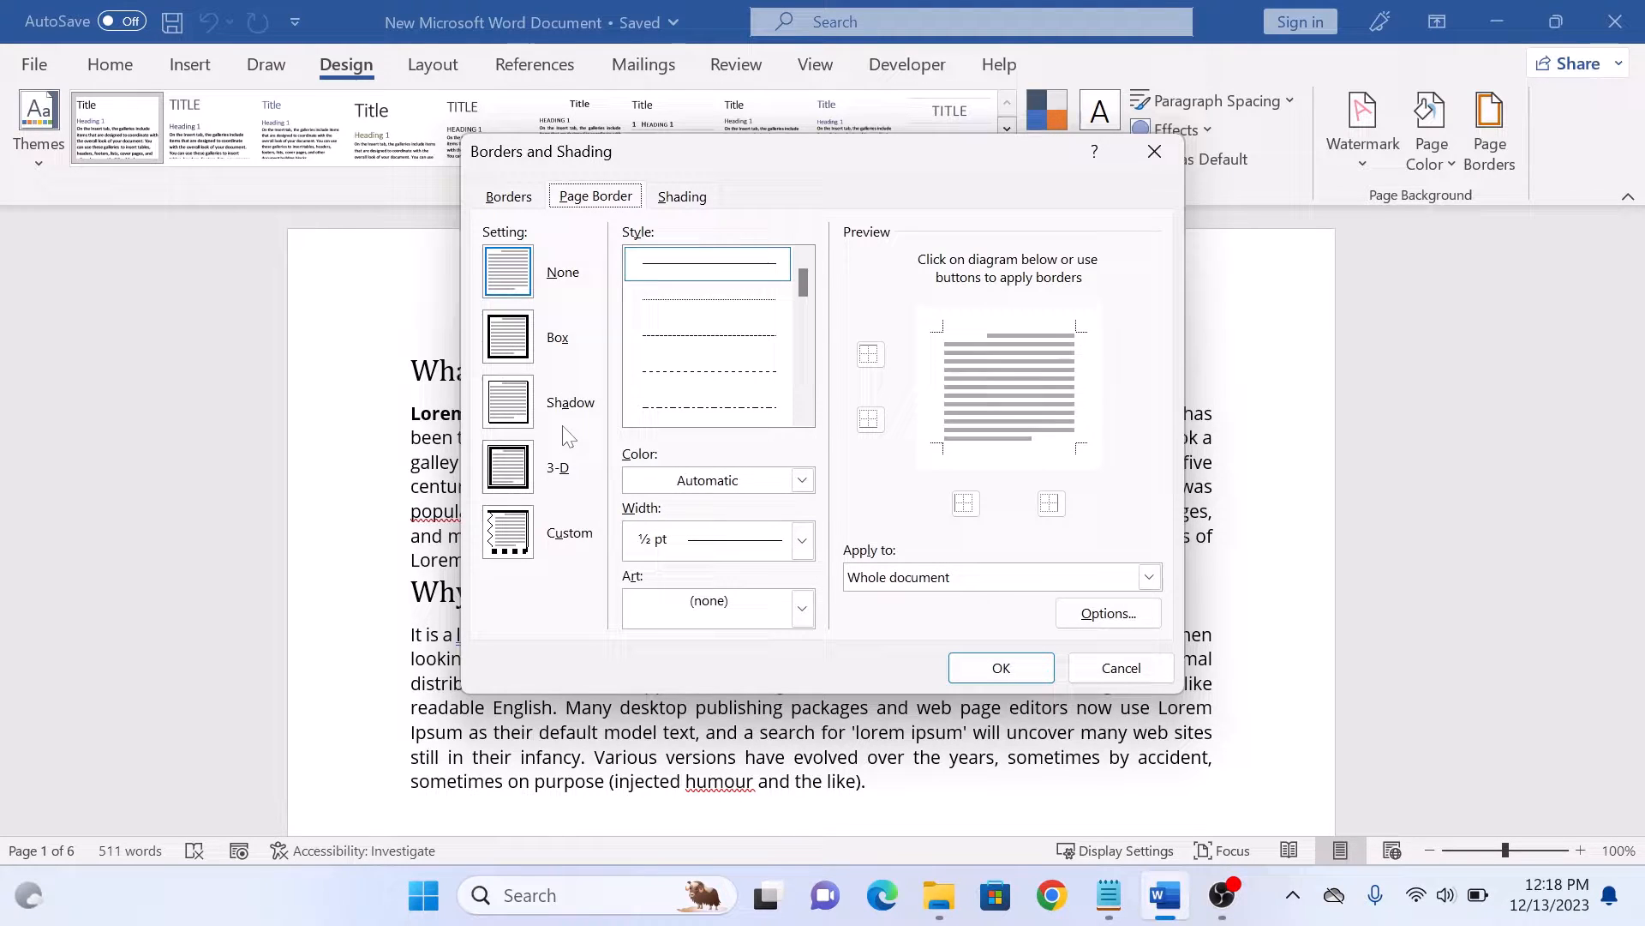
left_click(507, 529)
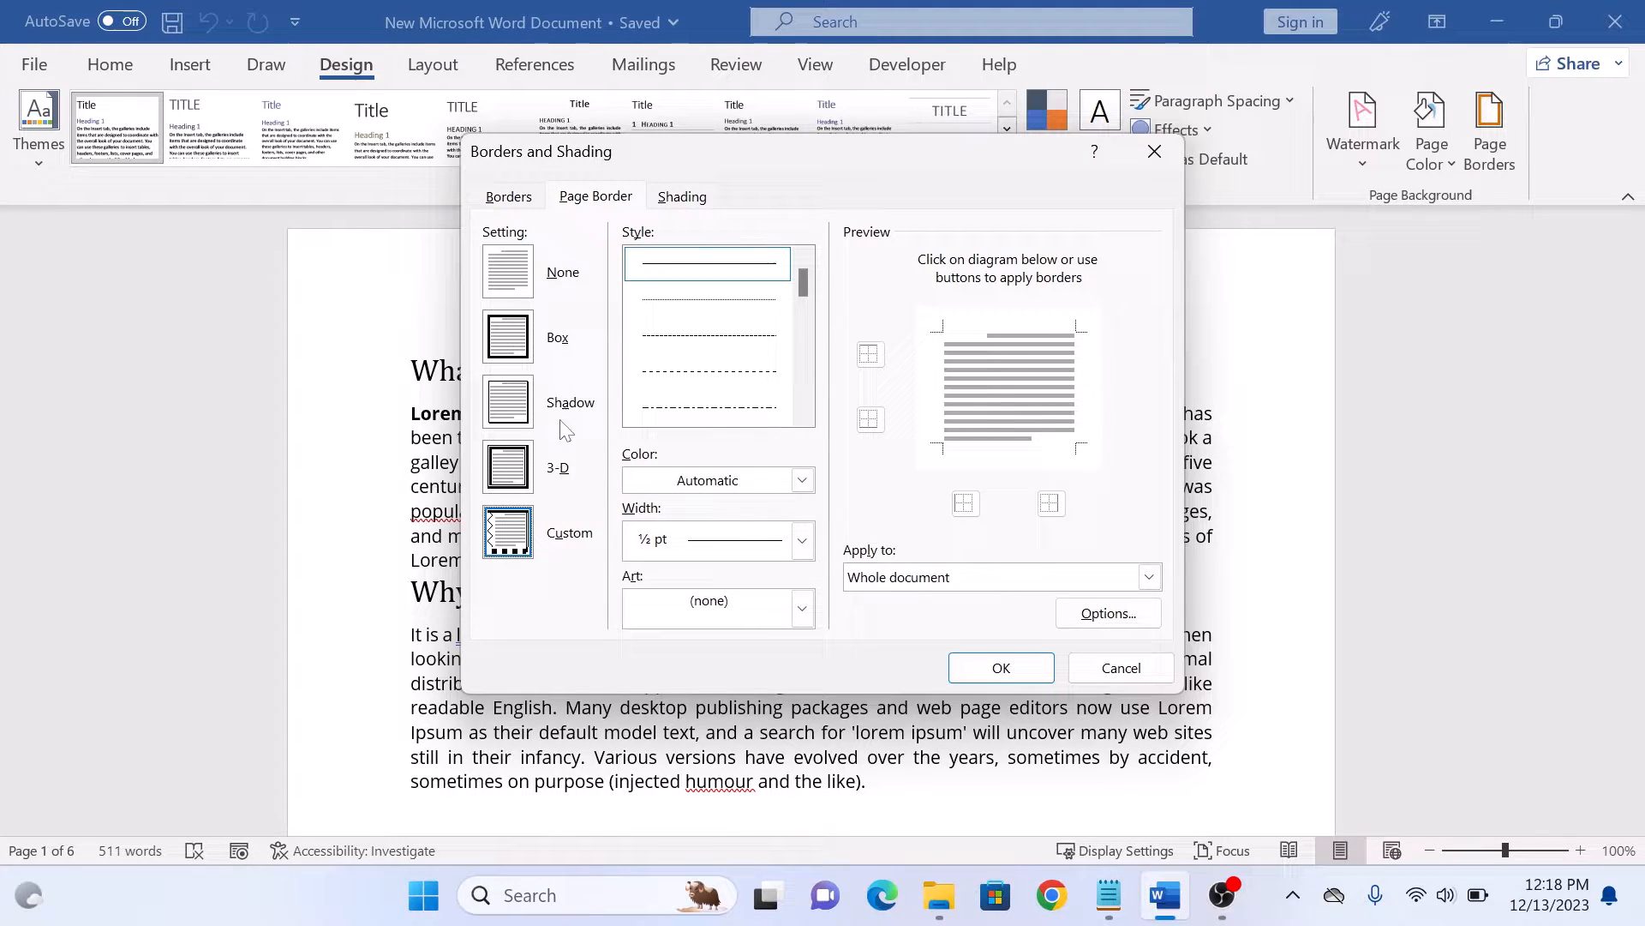
left_click(508, 335)
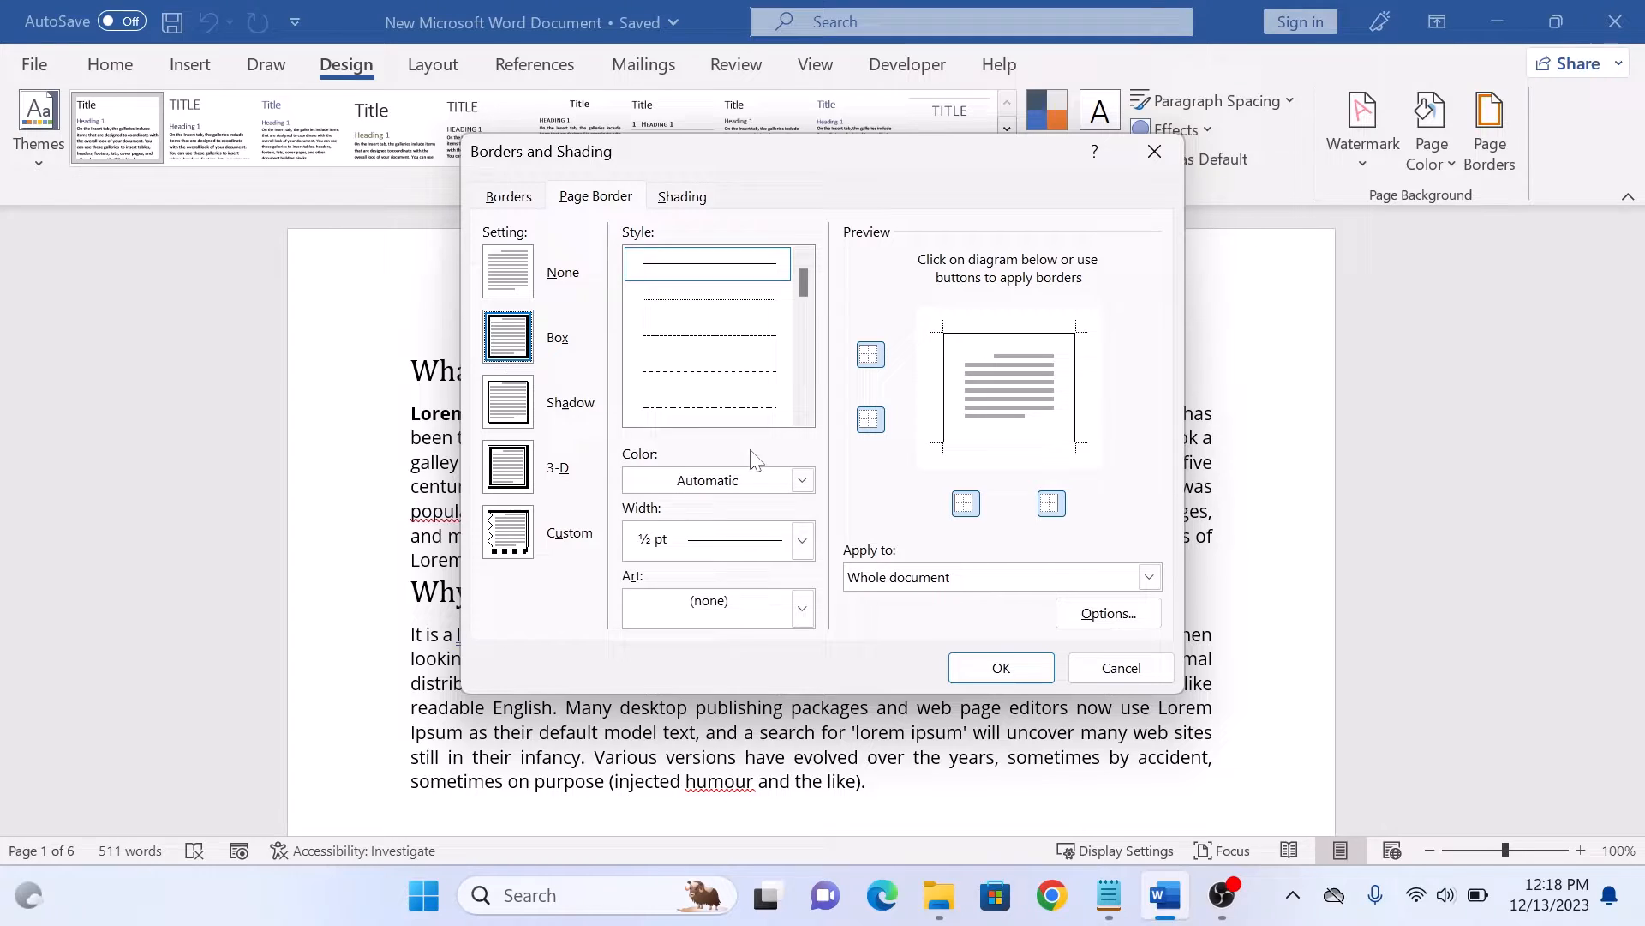
Set the page border color to standard red and apply it to the whole document
left_click(802, 480)
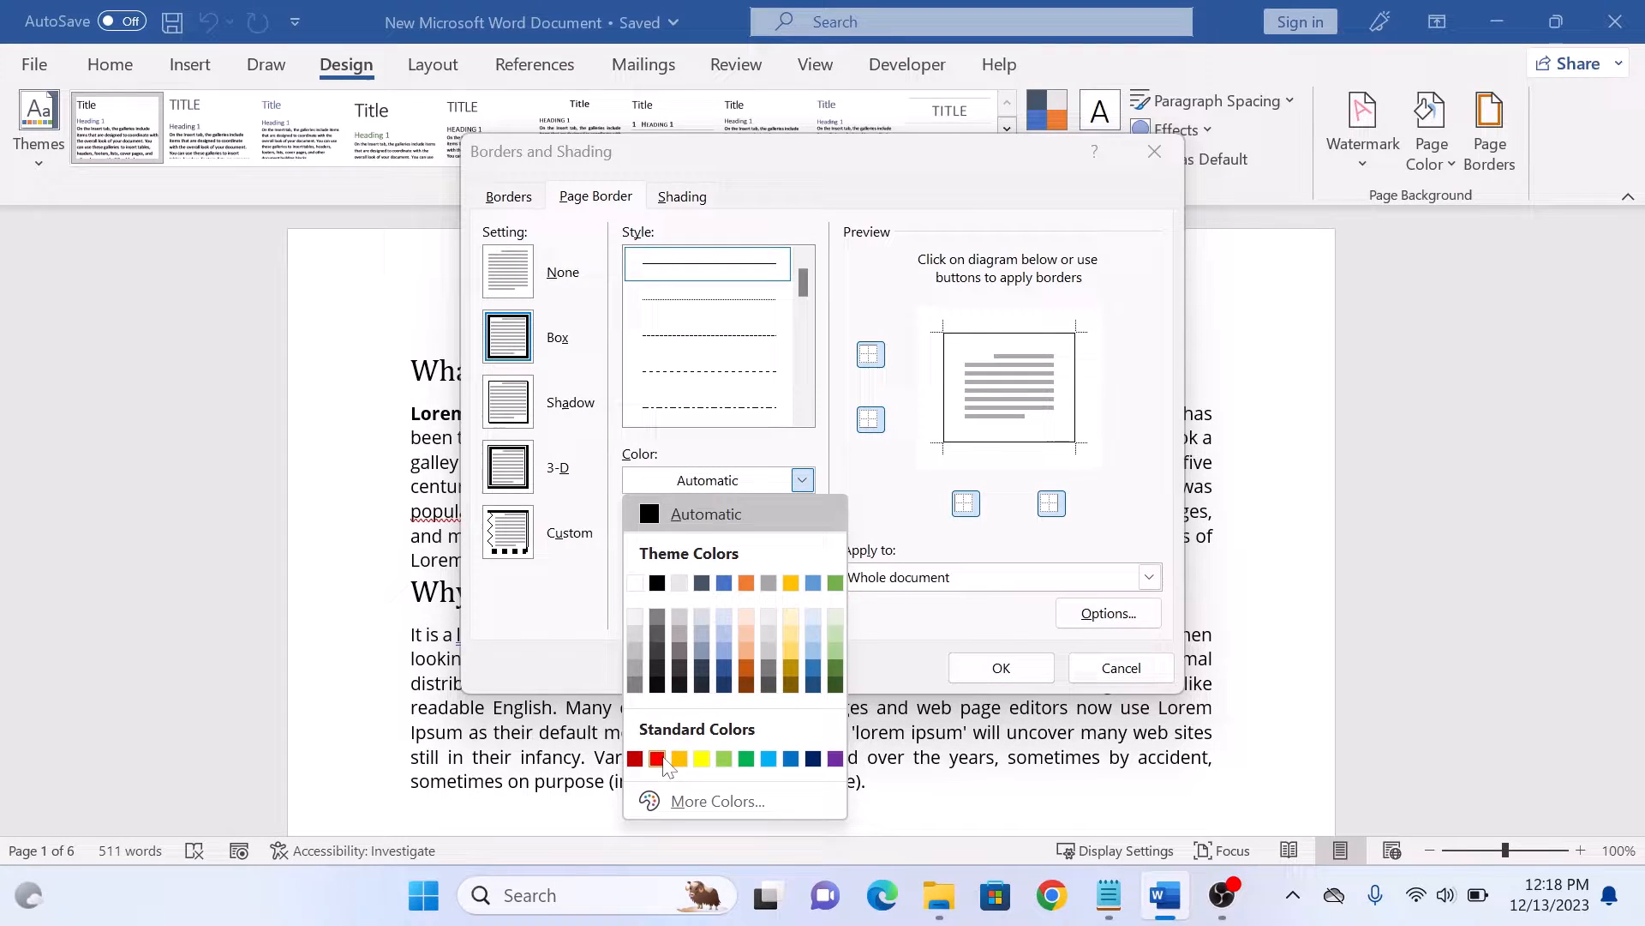
left_click(657, 759)
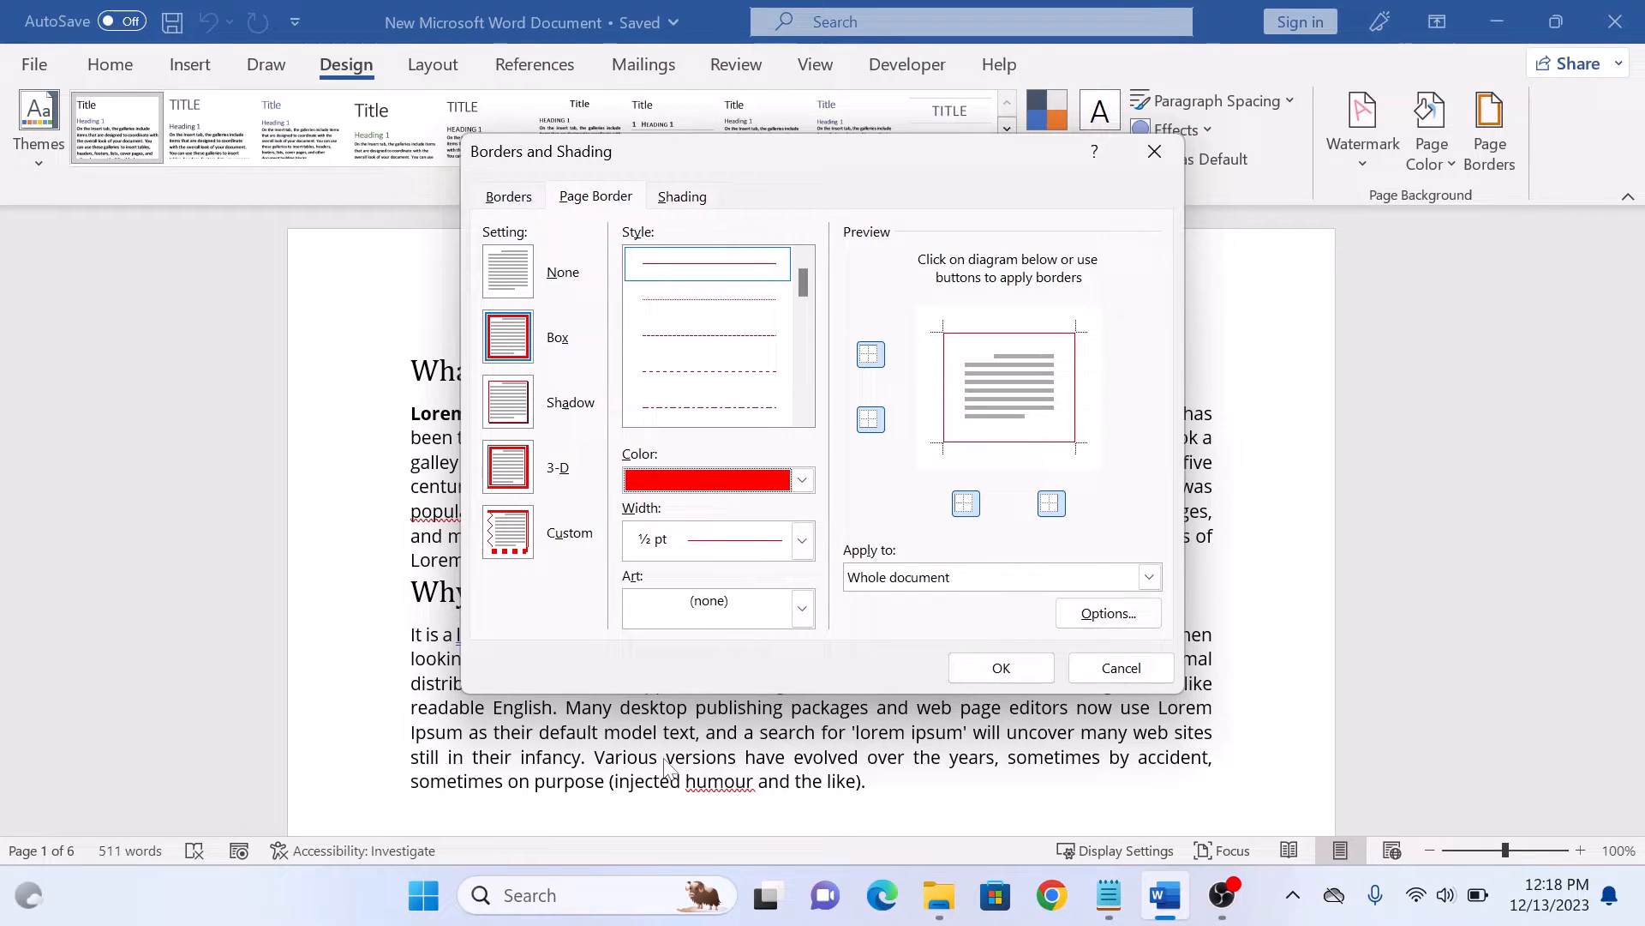
mouse_move(1187, 626)
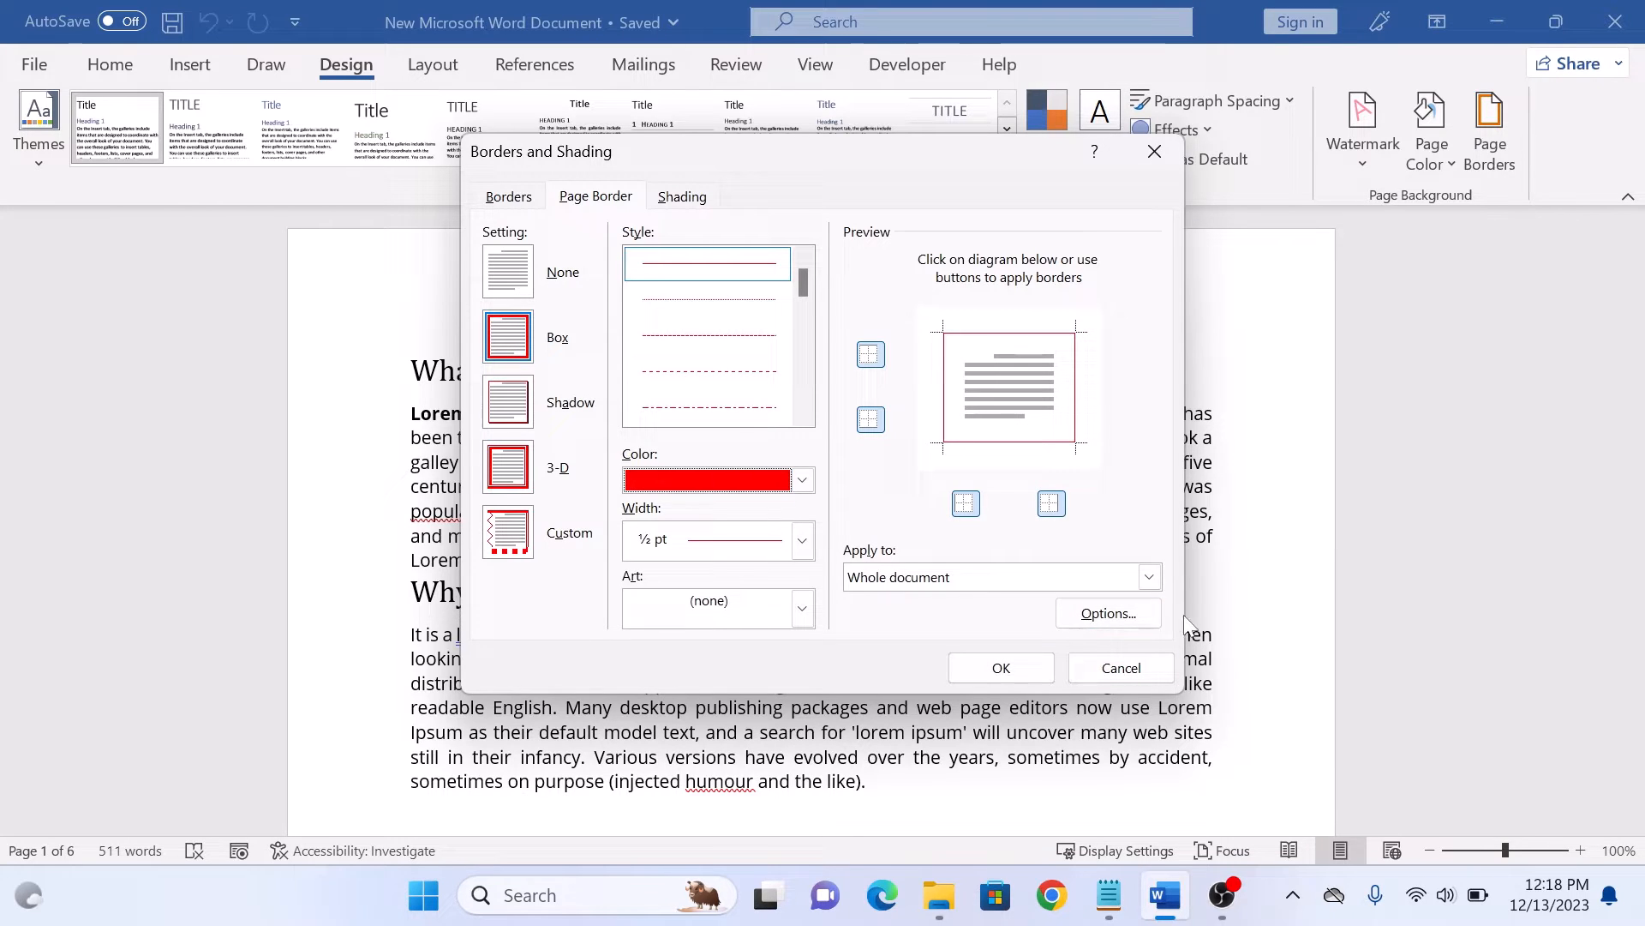
left_click(1148, 576)
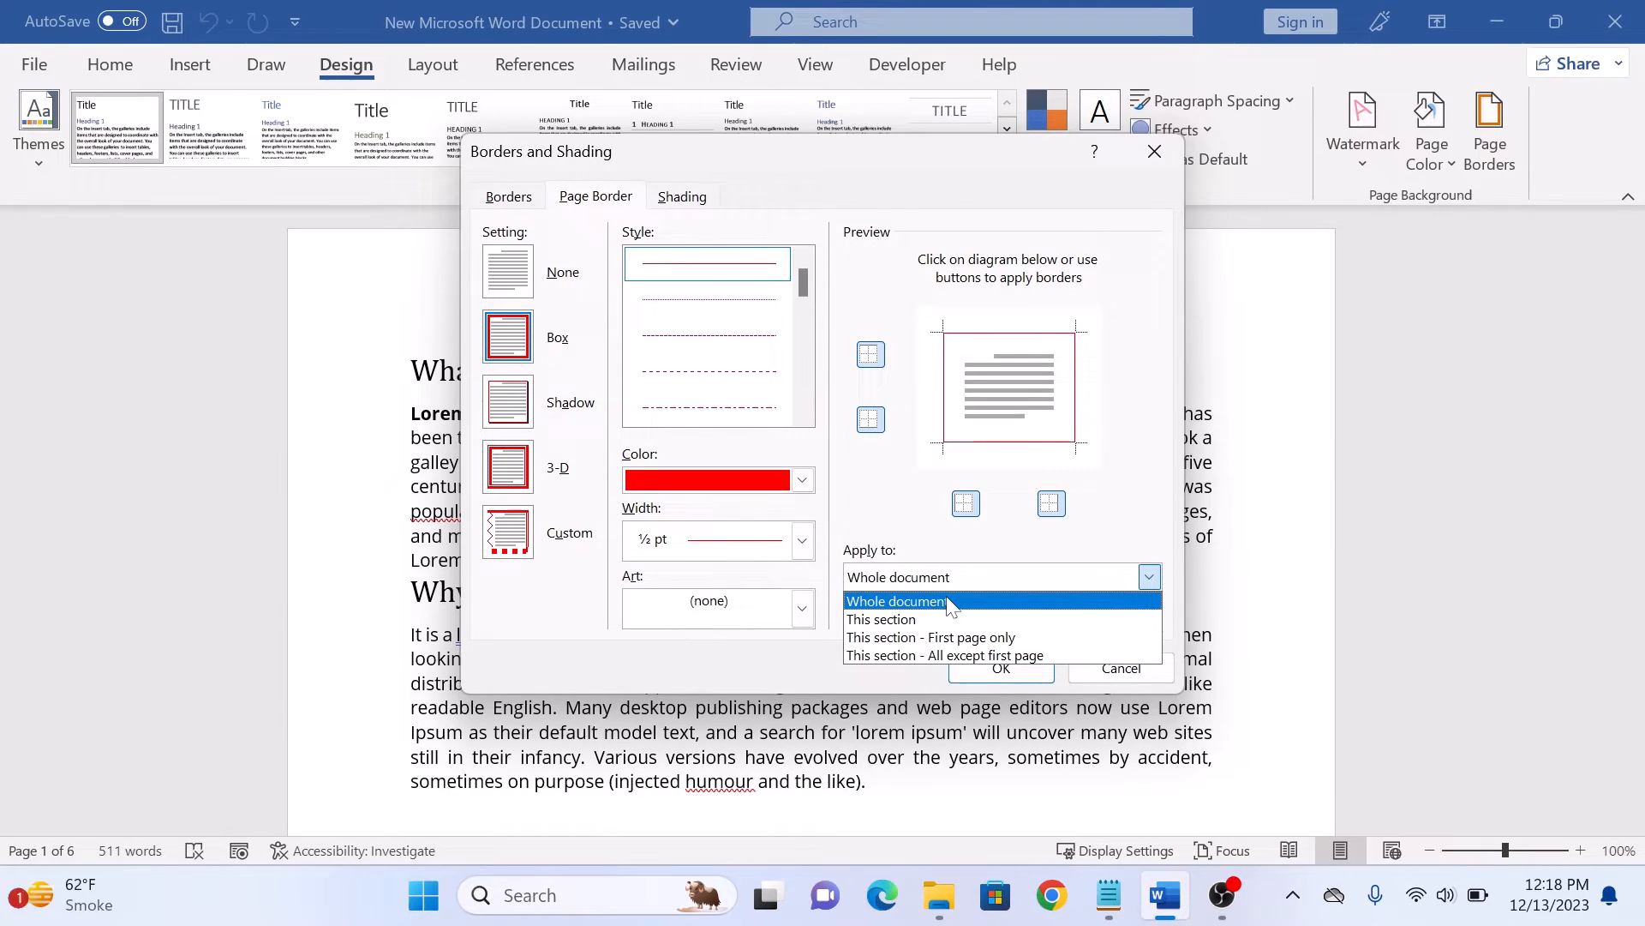
left_click(896, 600)
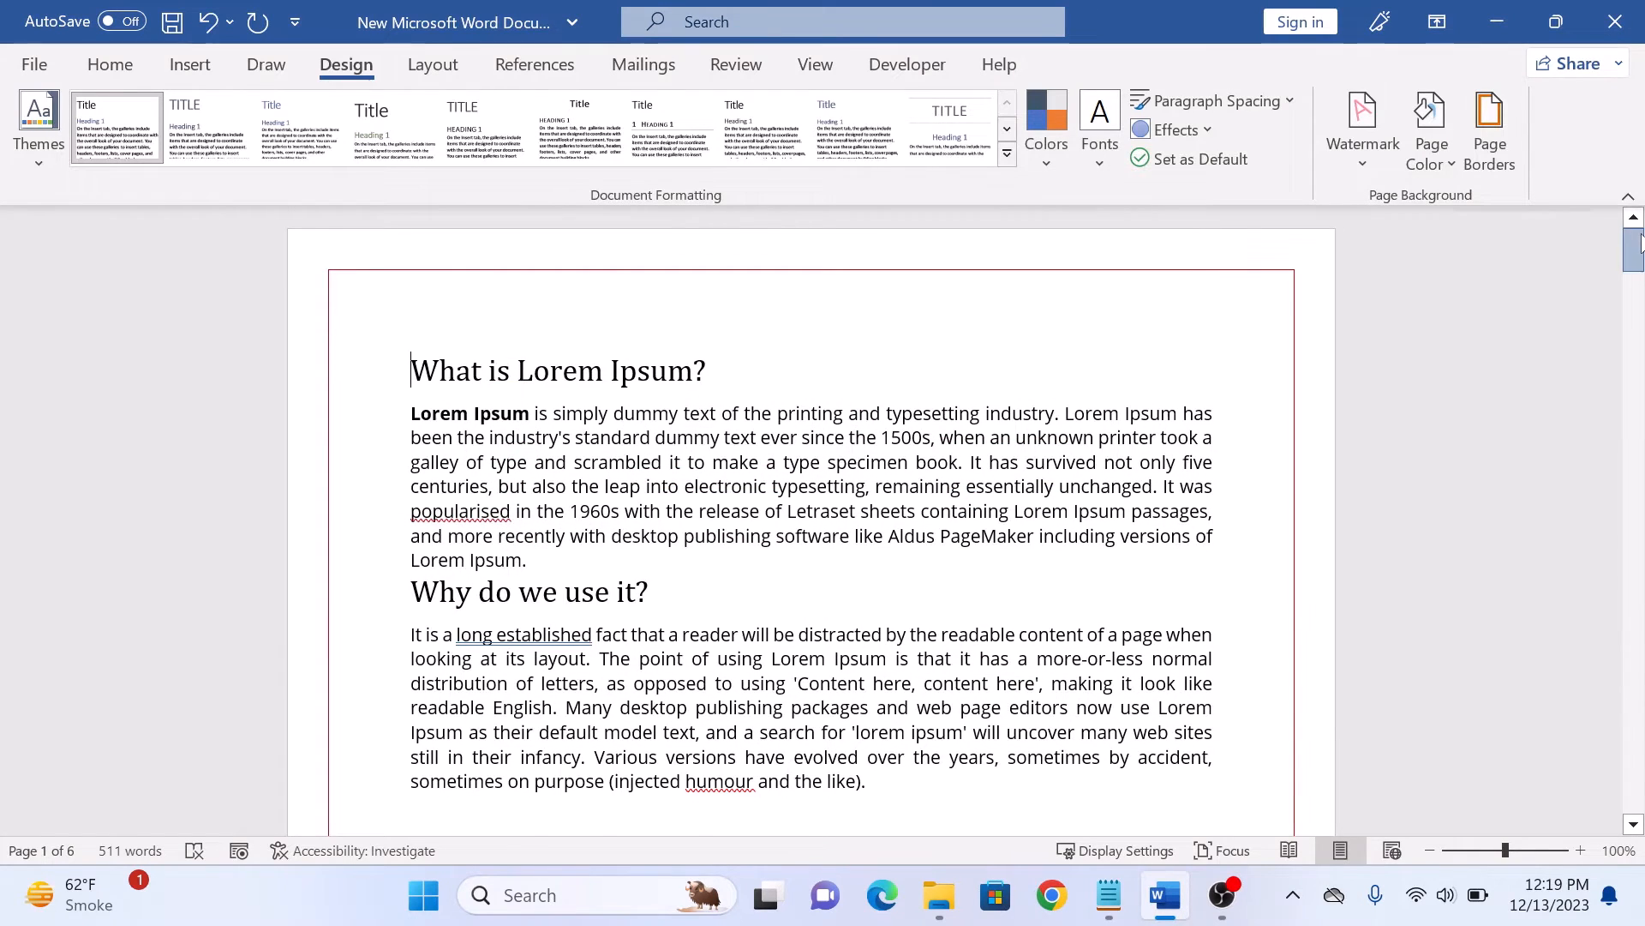
Scroll down to confirm the red border continues onto the second page
scroll("down", 3)
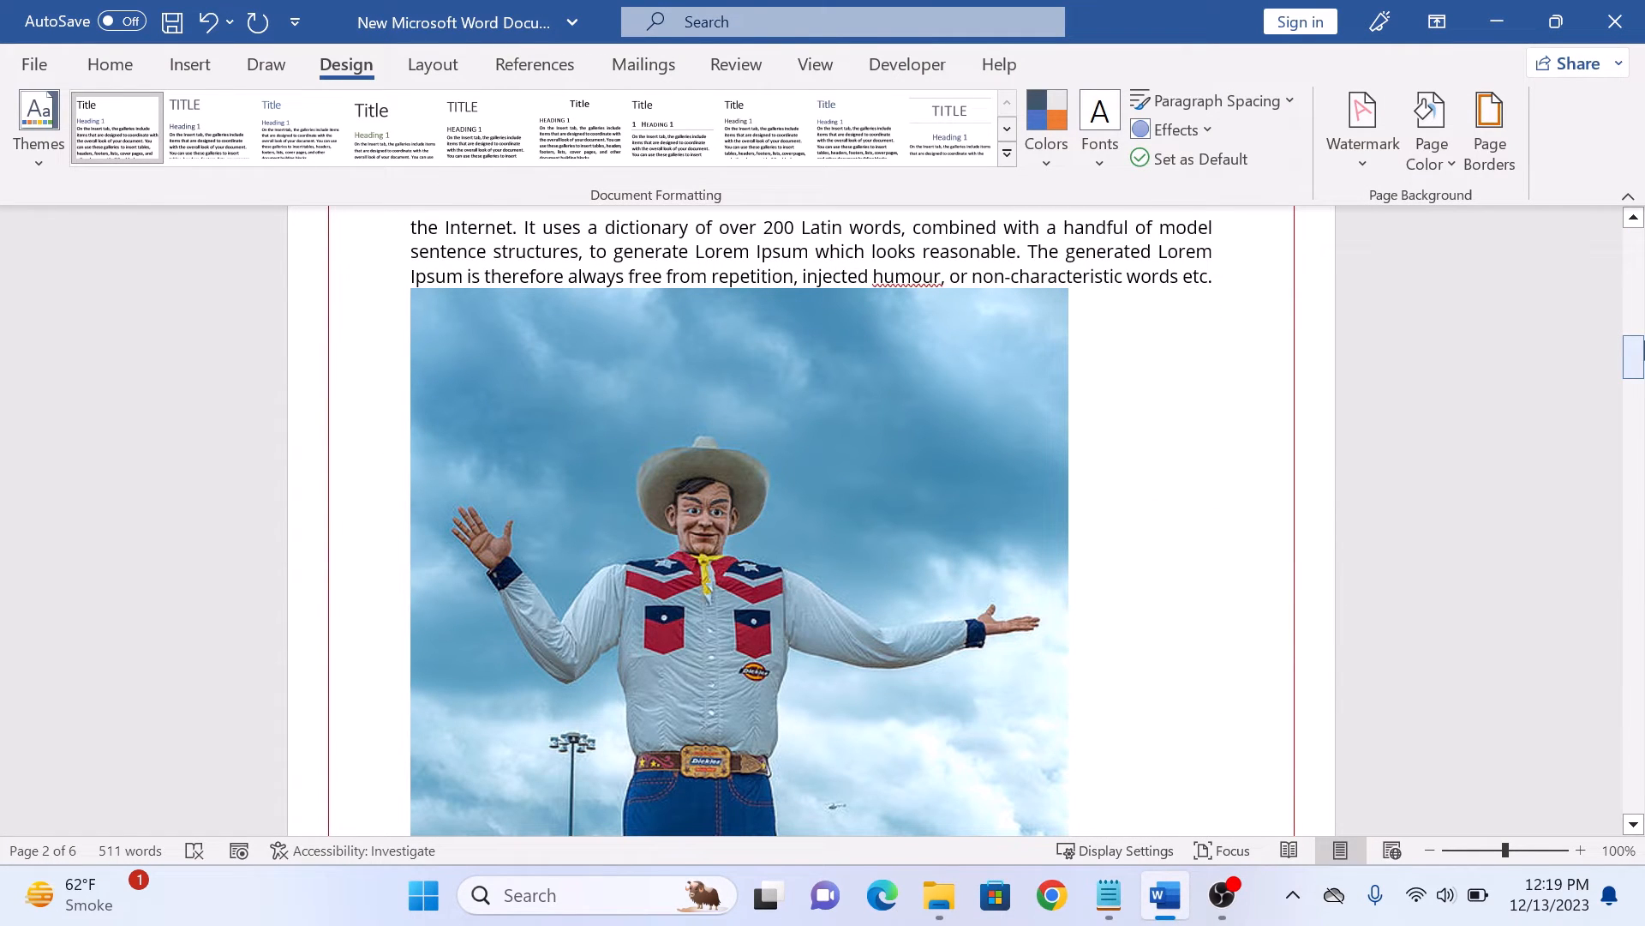